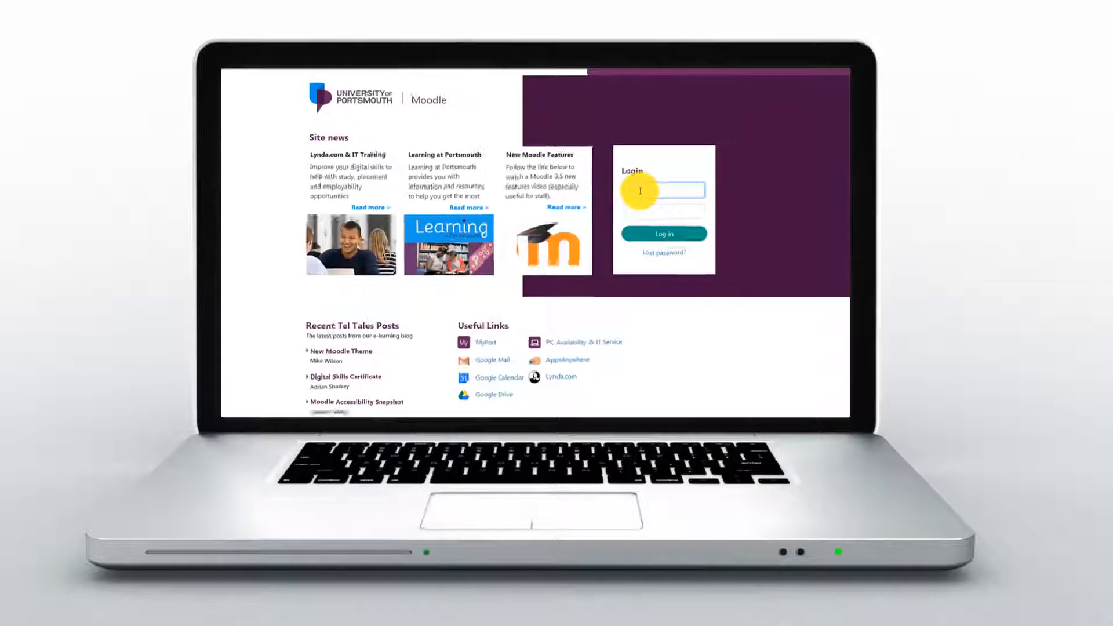
Log in to Moodle and enter the Studying Criminology (DL) (2018) module from the Dashboard
{"action": "left_click", "coordinate": [664, 233]}
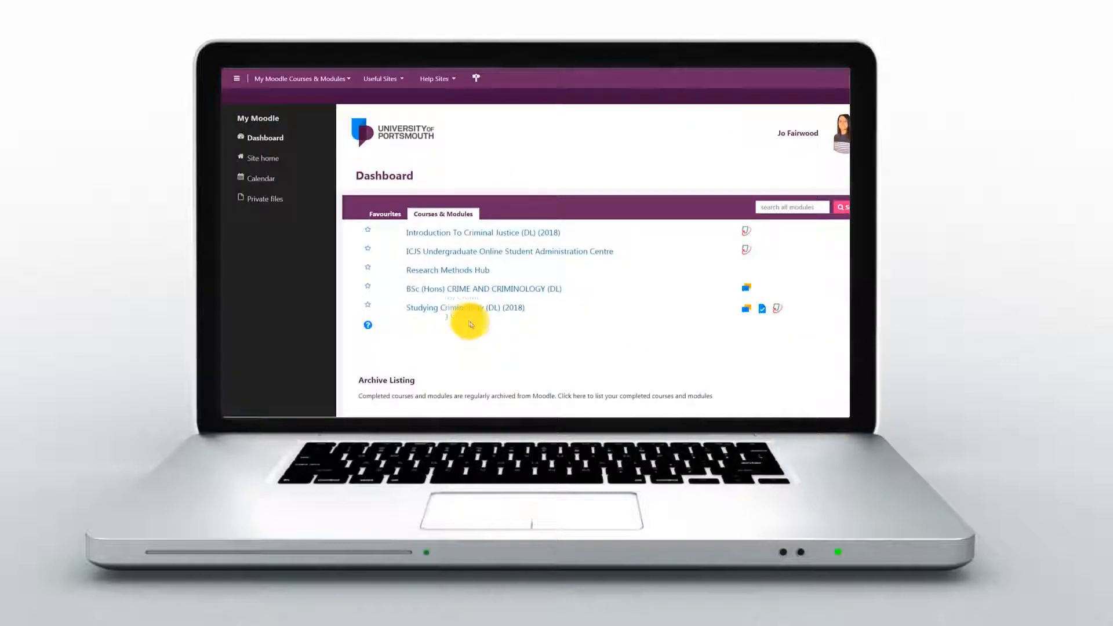
{"action": "mouse_move", "coordinate": [457, 313]}
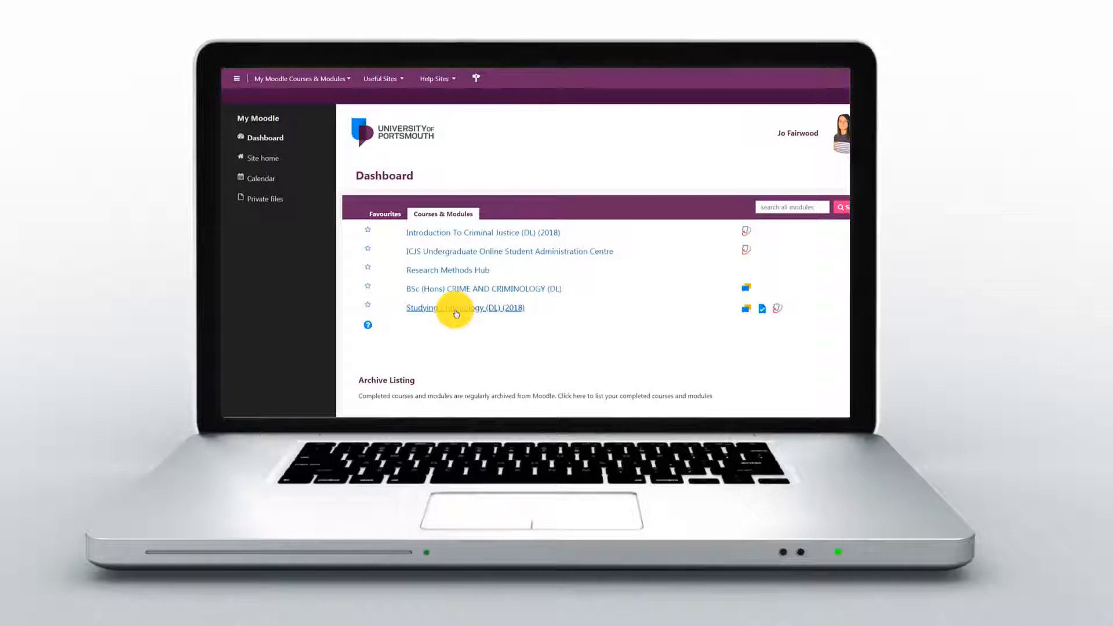
{"action": "left_click", "coordinate": [467, 308]}
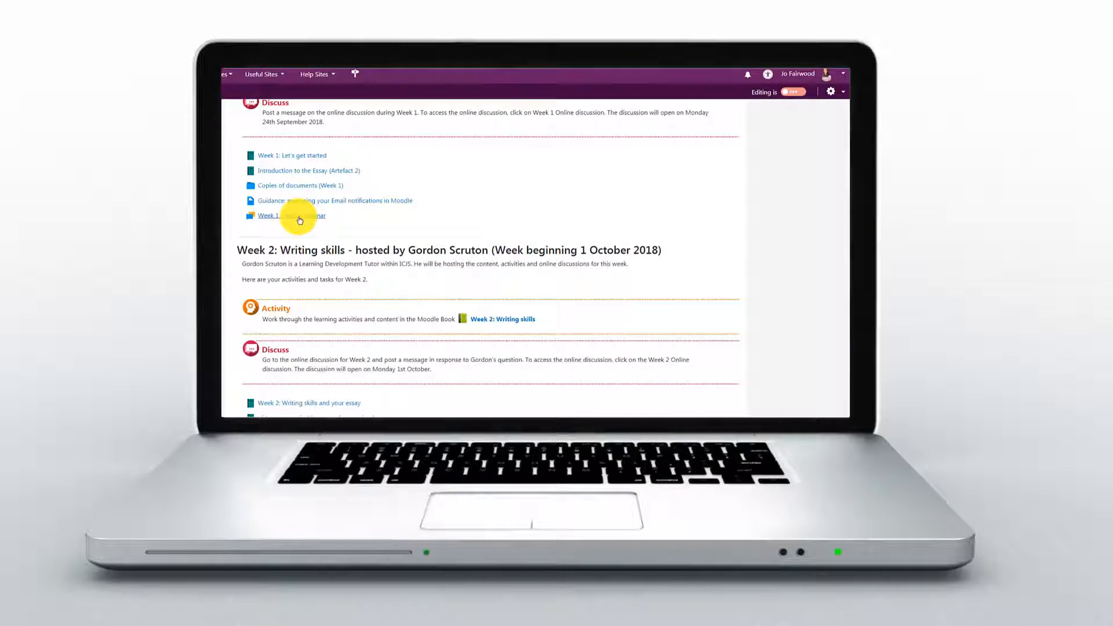
Unsubscribe from the Week 1 - online seminar forum via its Actions menu, showing the no-notifications banner
{"action": "left_click", "coordinate": [267, 216]}
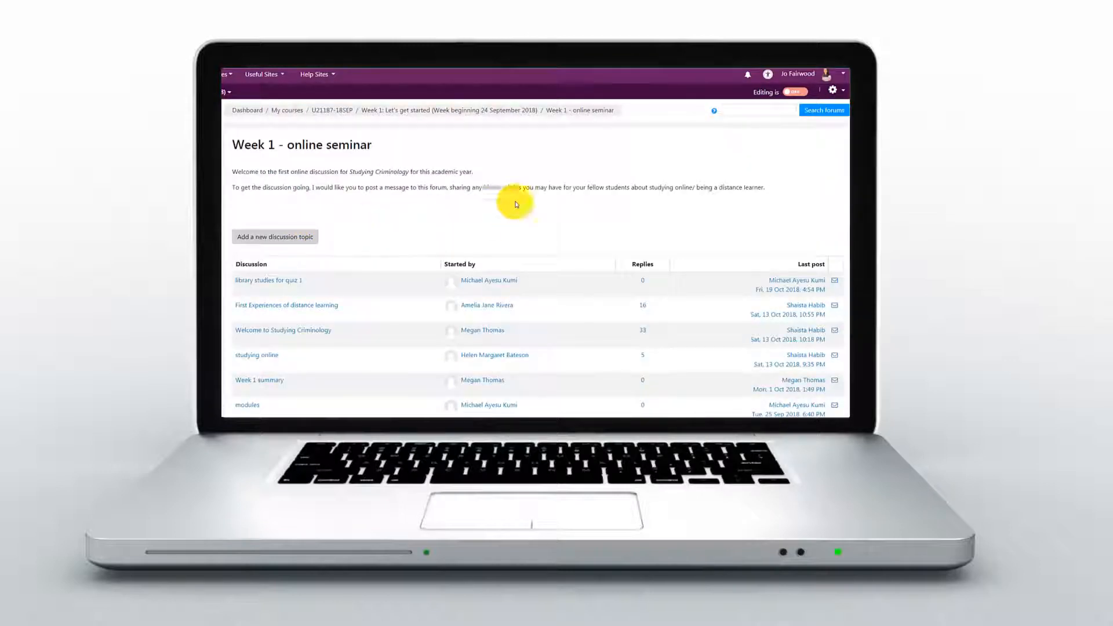
{"action": "left_click", "coordinate": [833, 90]}
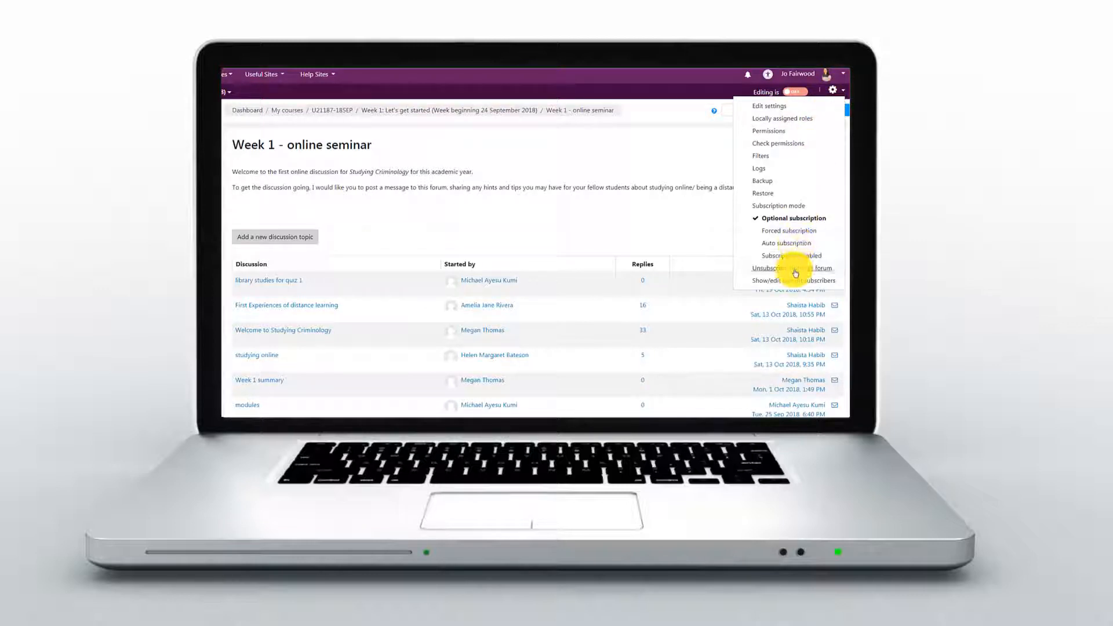
{"action": "left_click", "coordinate": [789, 268]}
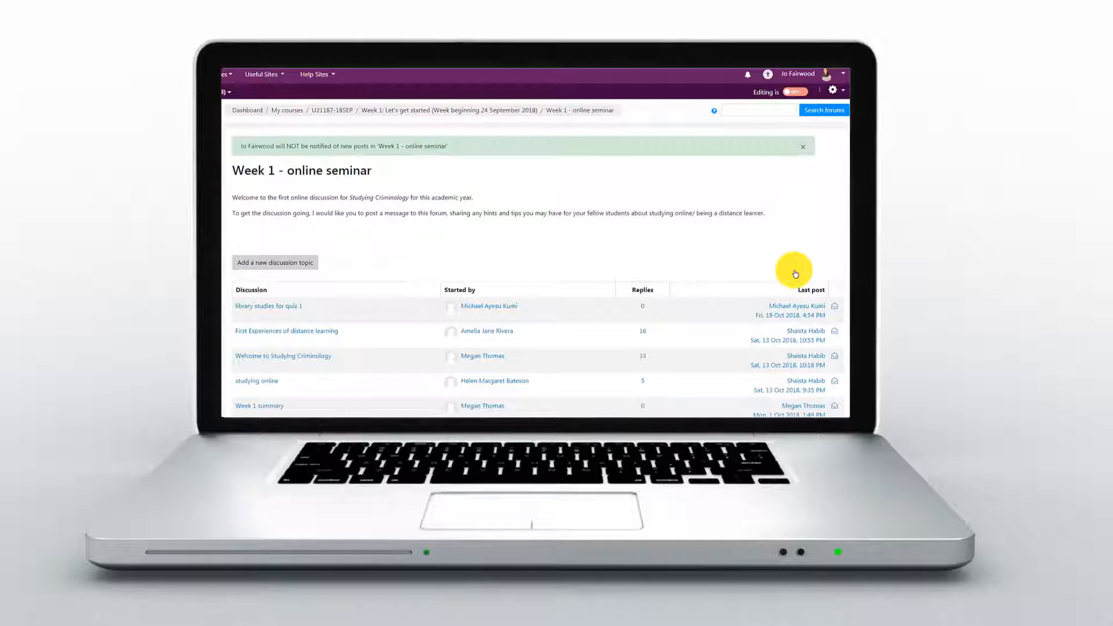
{"action": "mouse_move", "coordinate": [796, 257]}
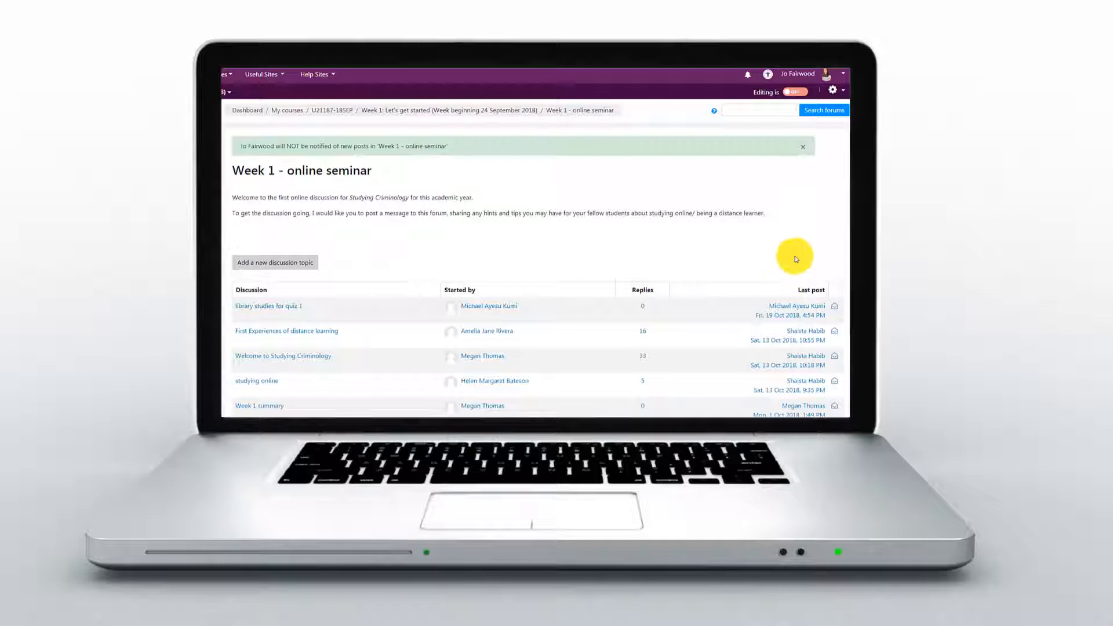
Subscribe to the Week 1 - online seminar forum again from its Actions menu
{"action": "left_click", "coordinate": [833, 91]}
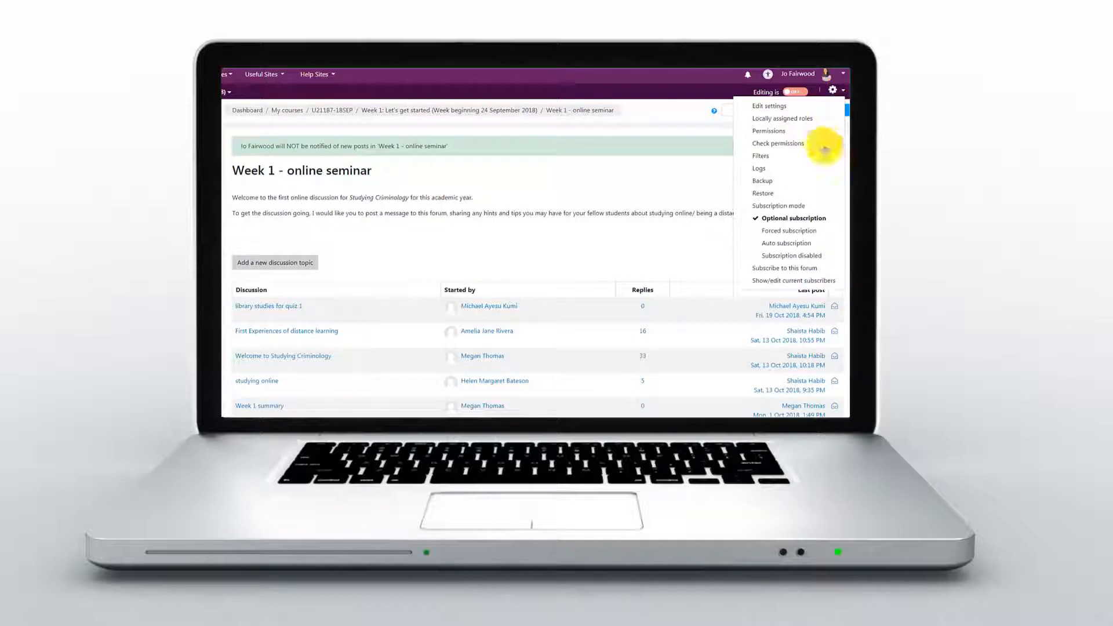
{"action": "mouse_move", "coordinate": [785, 268]}
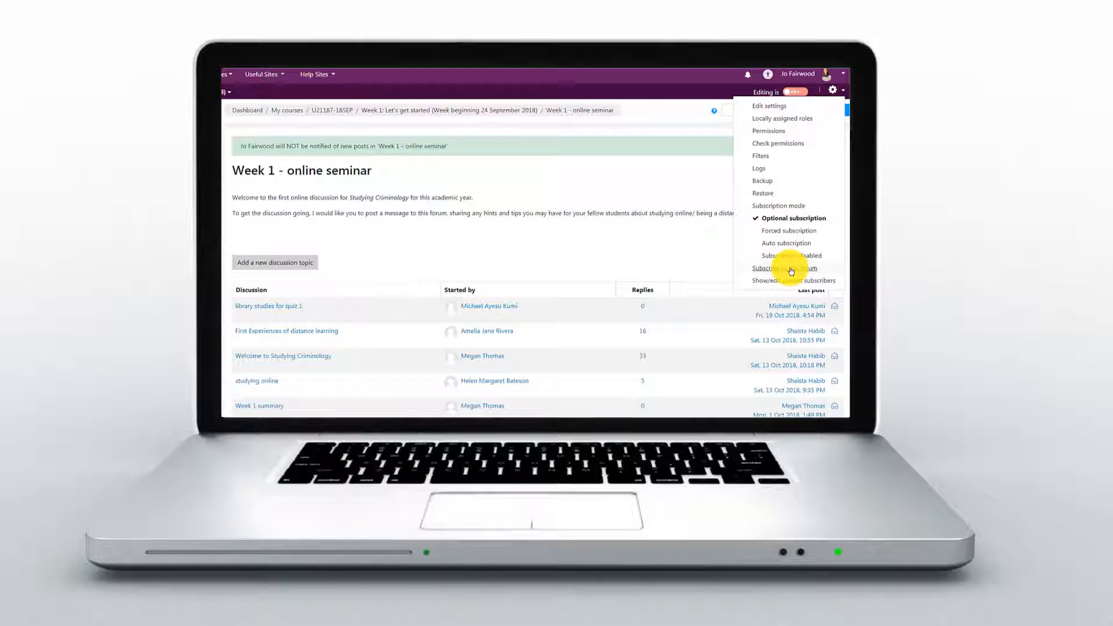
{"action": "left_click", "coordinate": [785, 268]}
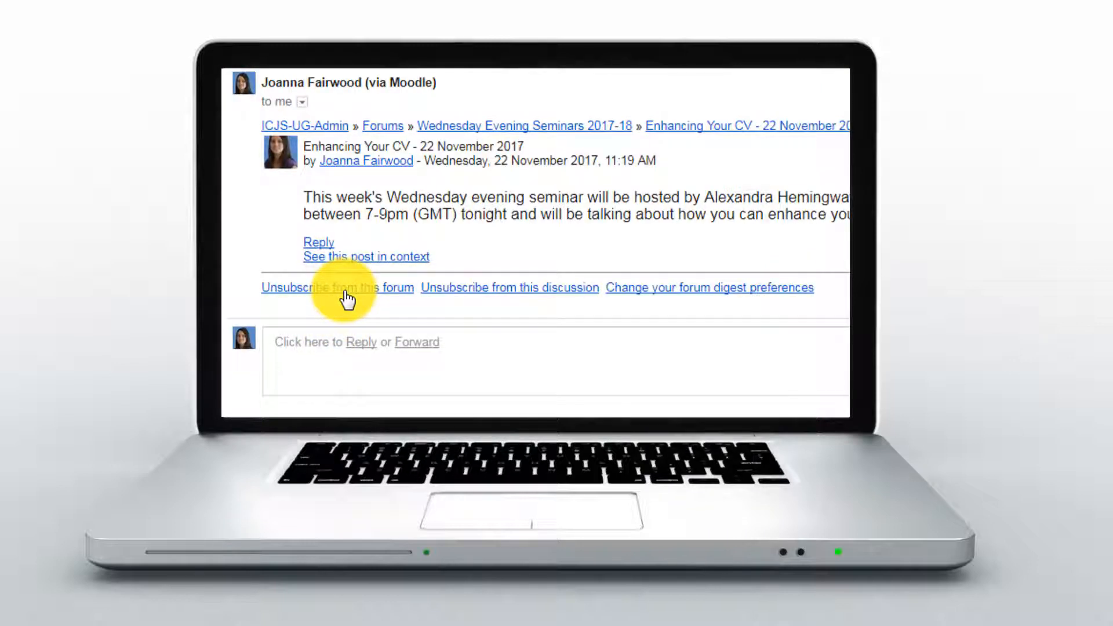
Unsubscribe from Wednesday Evening Seminars 2017-18 via the email link and confirm, showing 'will NOT be notified'
{"action": "left_click", "coordinate": [338, 288]}
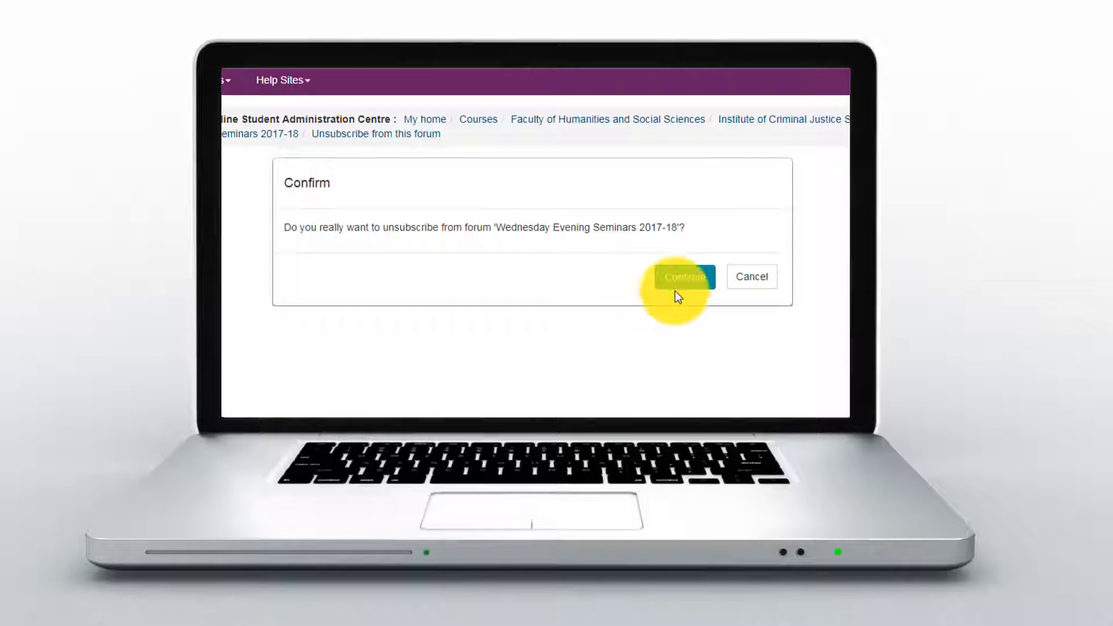
{"action": "left_click", "coordinate": [684, 276]}
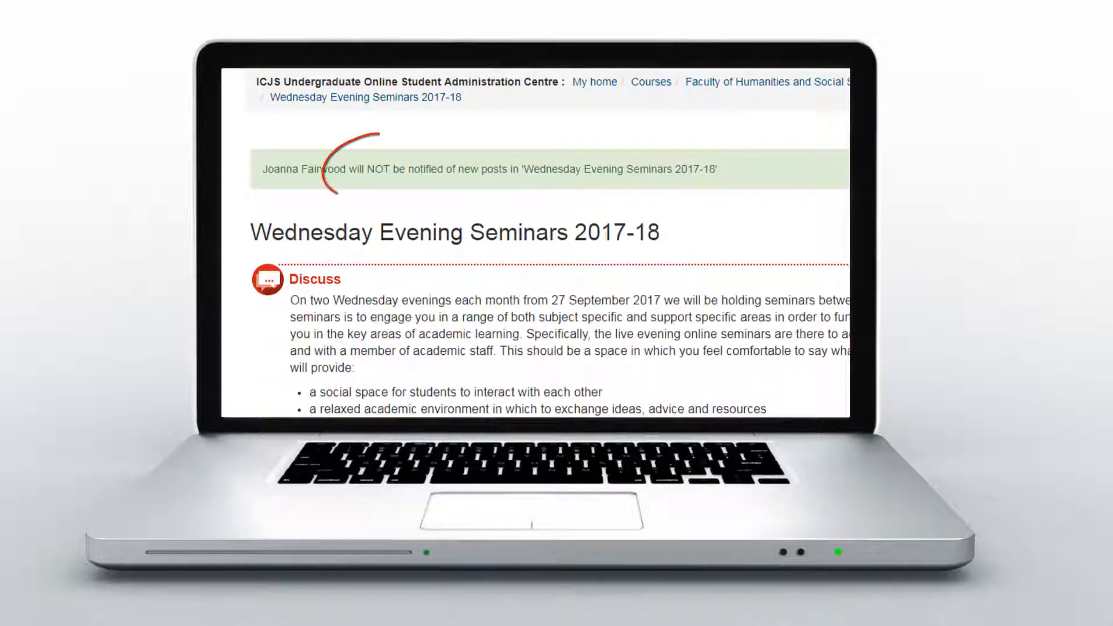